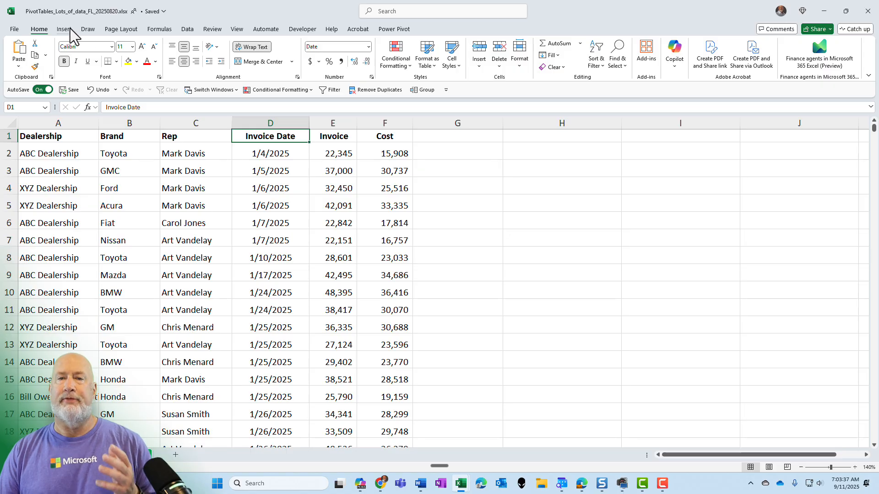
Insert a PivotTable summing Invoice, with Brand and Dealership as rows and Rep as columns
click(64, 28)
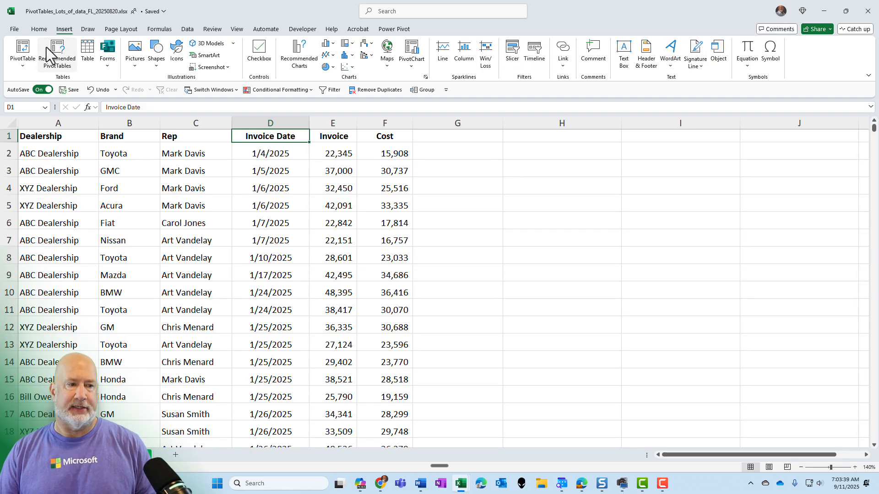
click(22, 51)
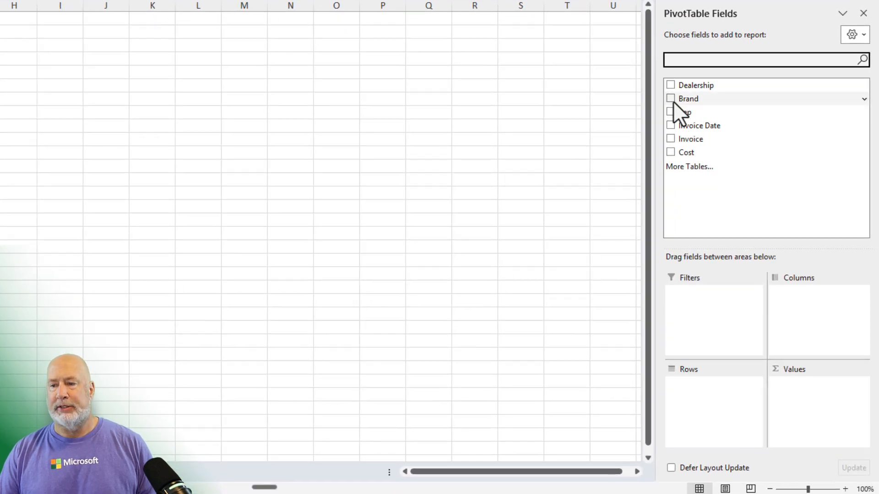
click(670, 112)
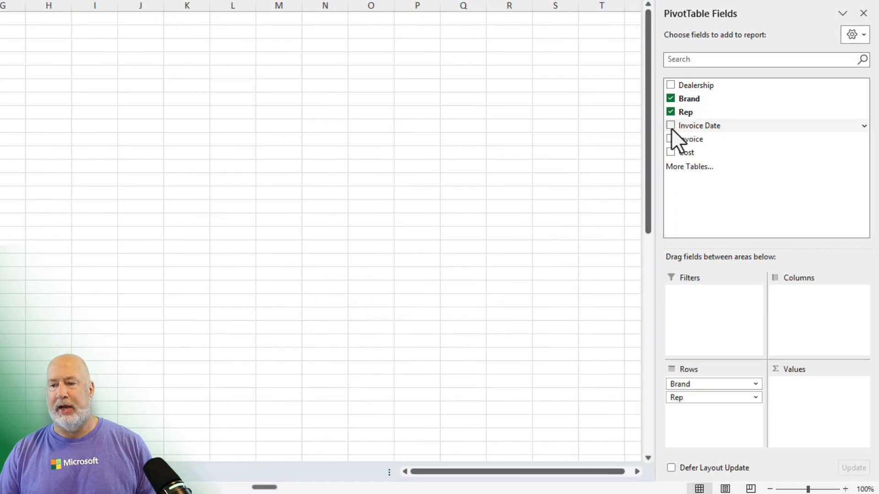
click(670, 138)
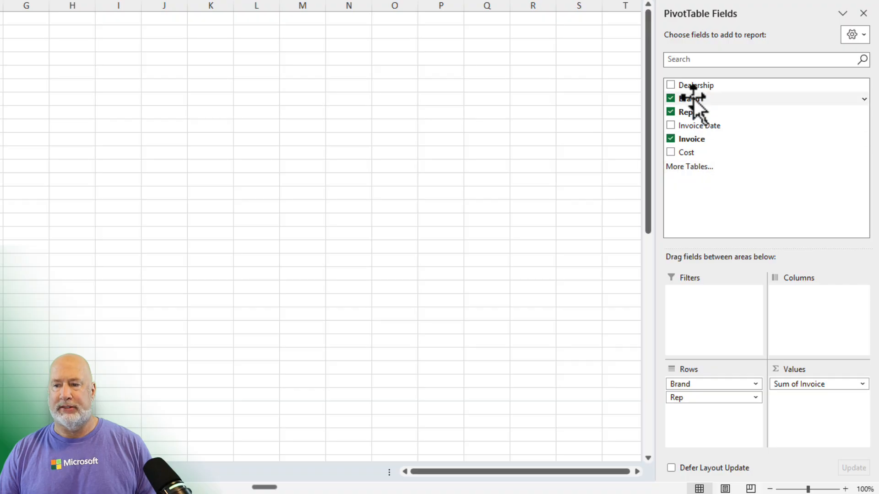
drag(694, 85, 723, 430)
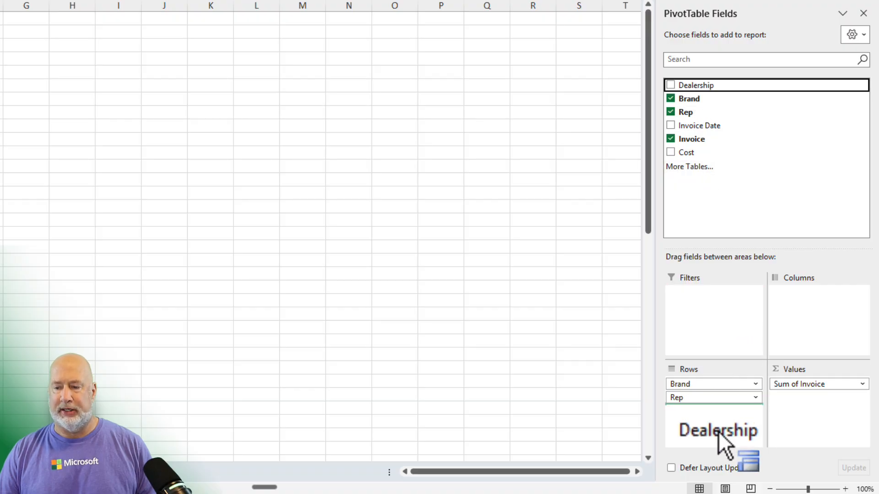
drag(717, 430, 713, 397)
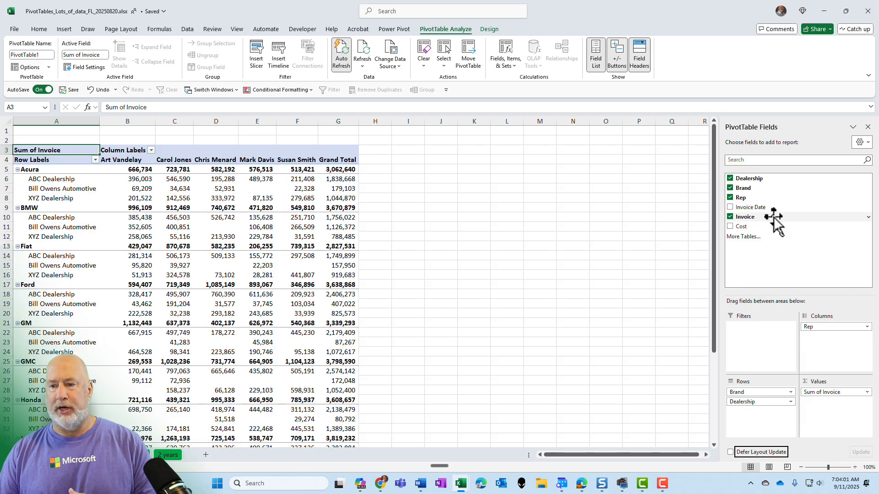
mouse_move(771, 230)
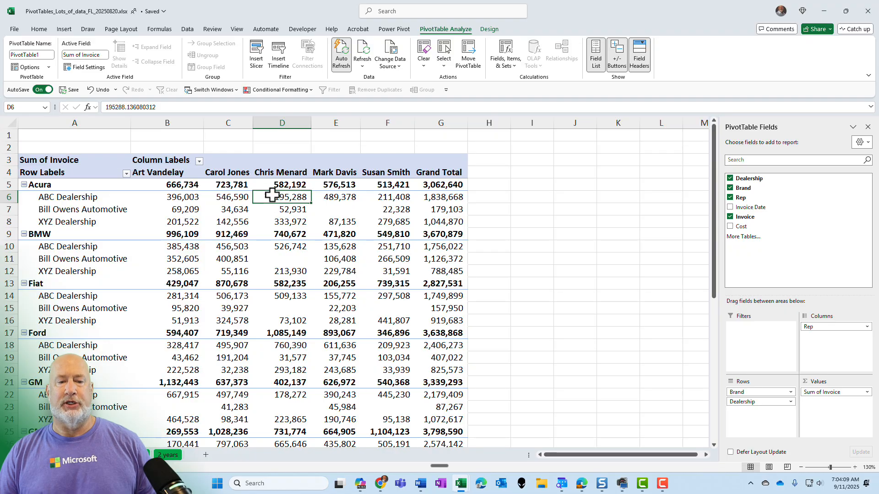
mouse_move(282, 197)
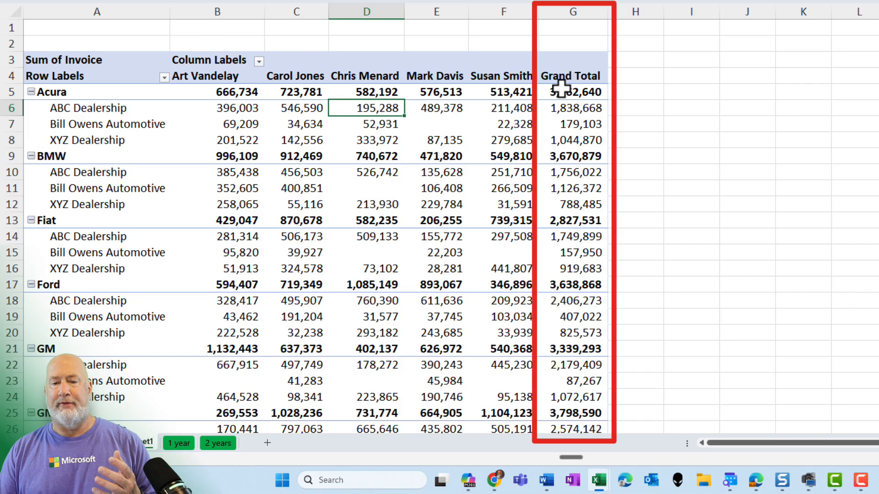
mouse_move(569, 90)
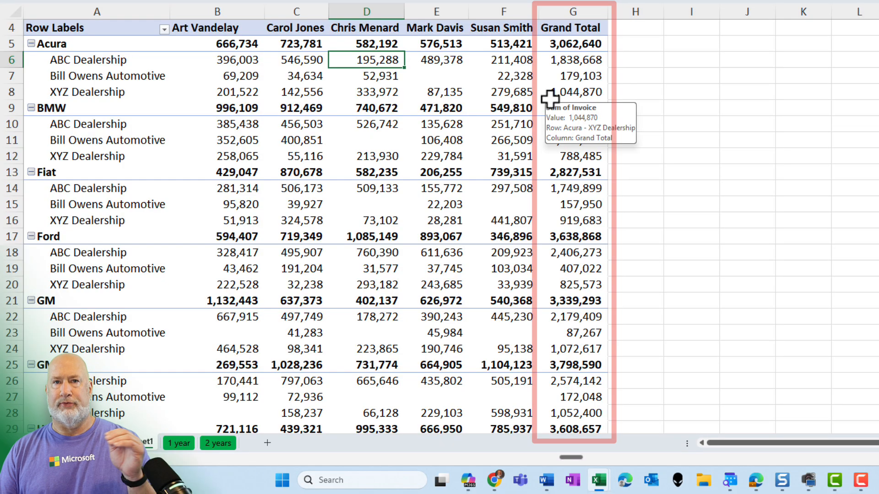
scroll(down, 3)
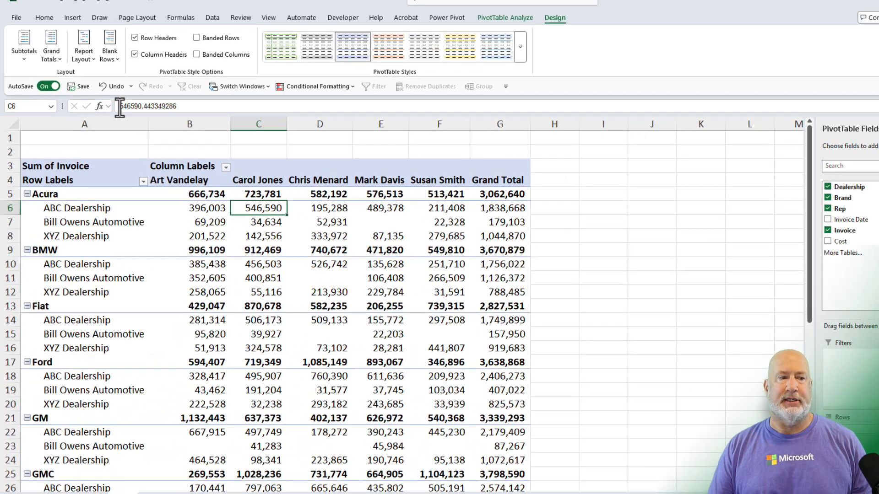
Show subtotals at the bottom of each brand group and insert a blank line after each item
click(24, 43)
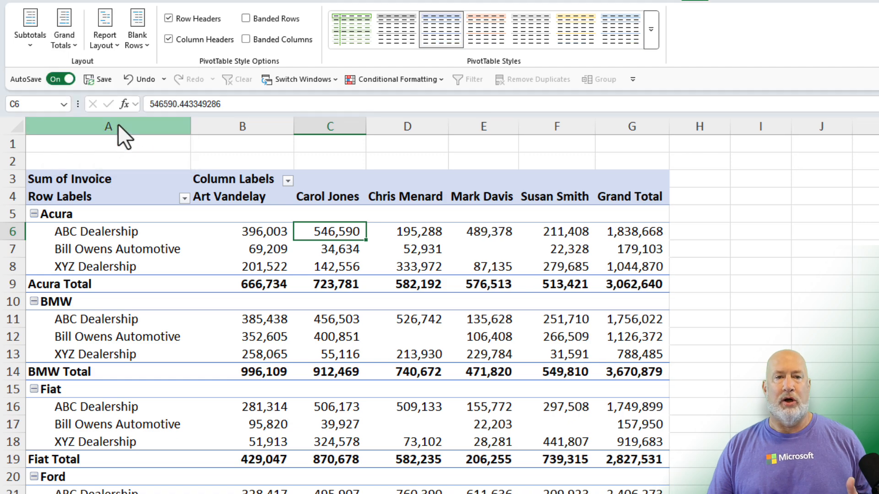
click(137, 28)
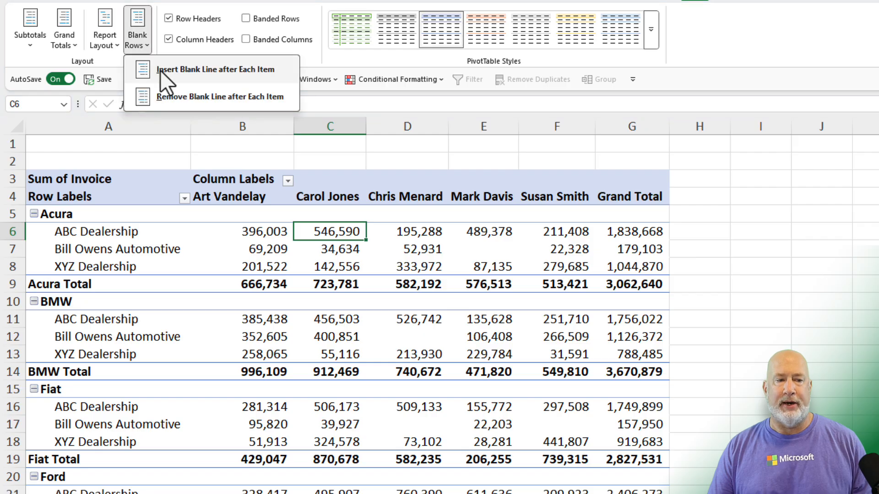
click(215, 69)
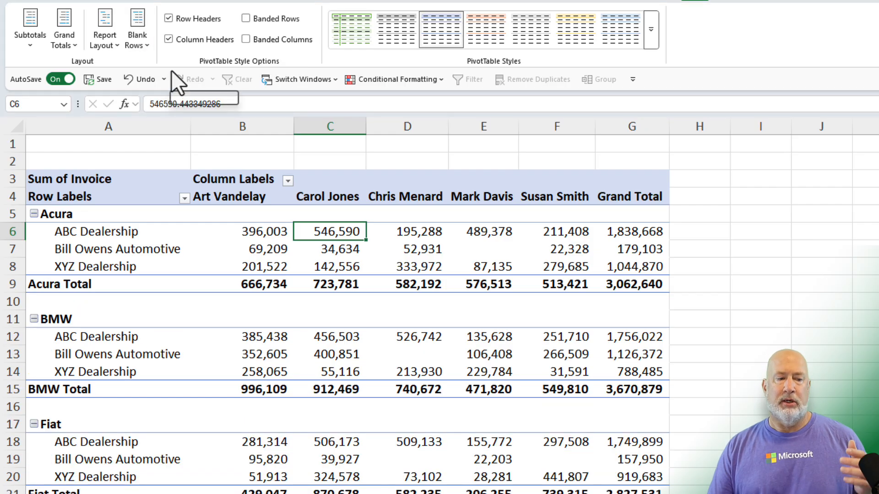
mouse_move(195, 79)
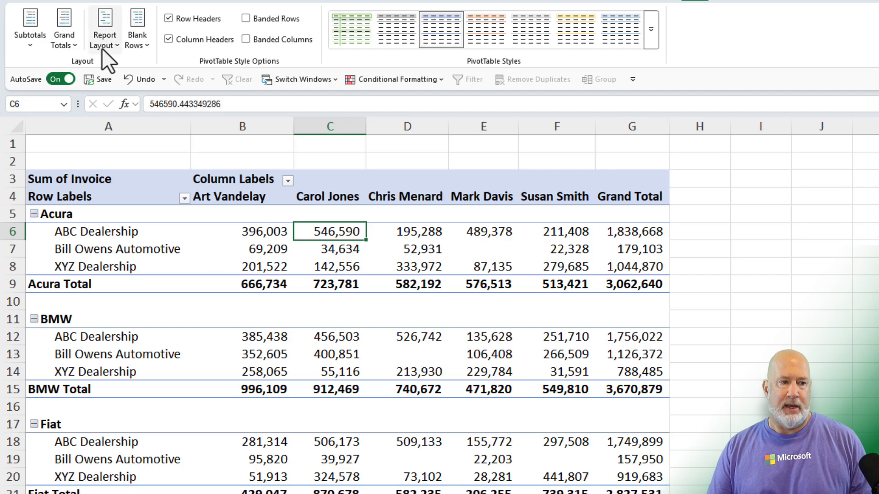
click(104, 28)
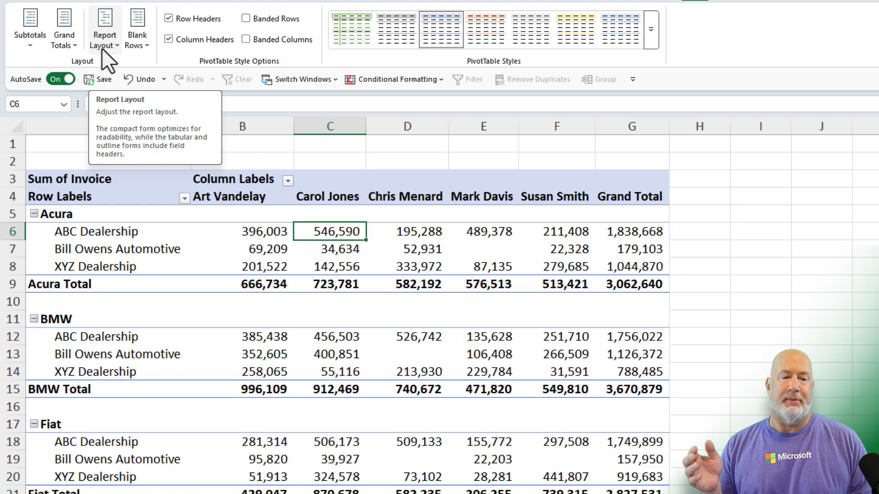
click(104, 29)
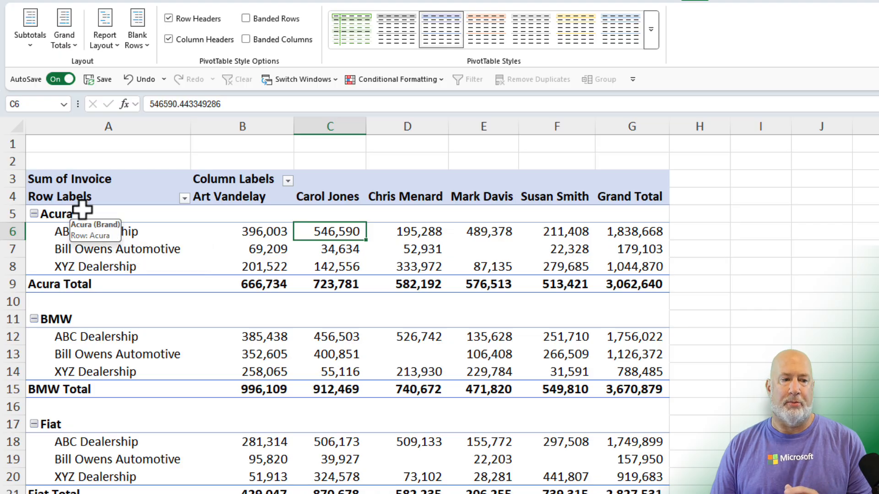
Switch the pivot table's report layout to Show in Tabular Form
click(104, 29)
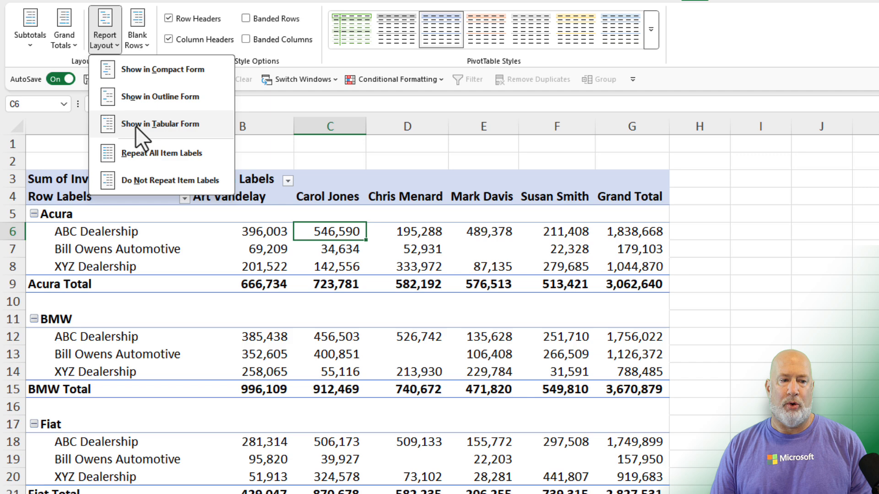
click(160, 124)
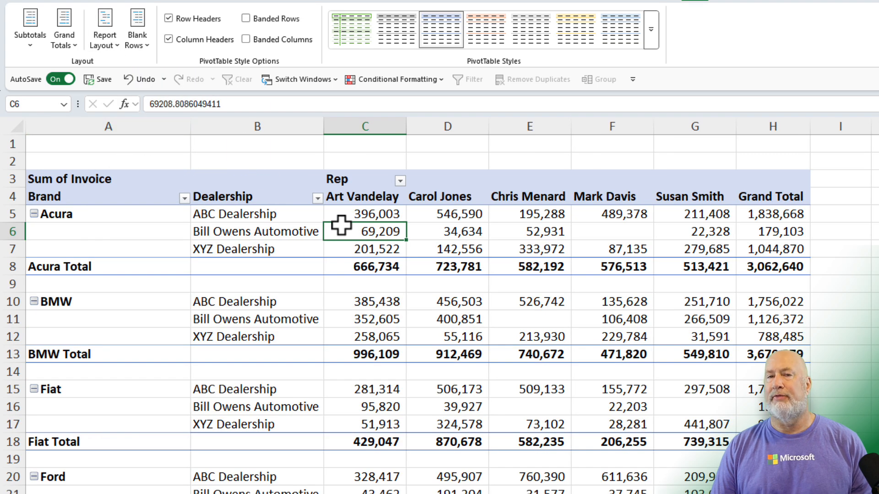
mouse_move(260, 215)
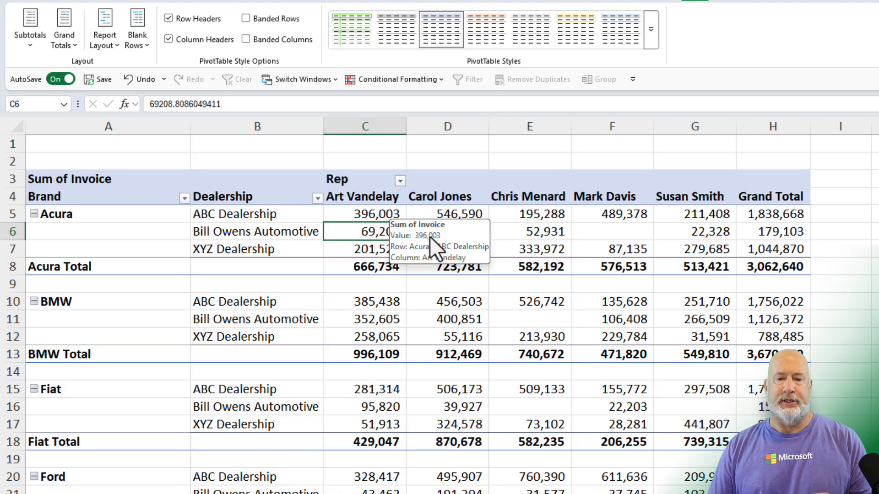
mouse_move(537, 231)
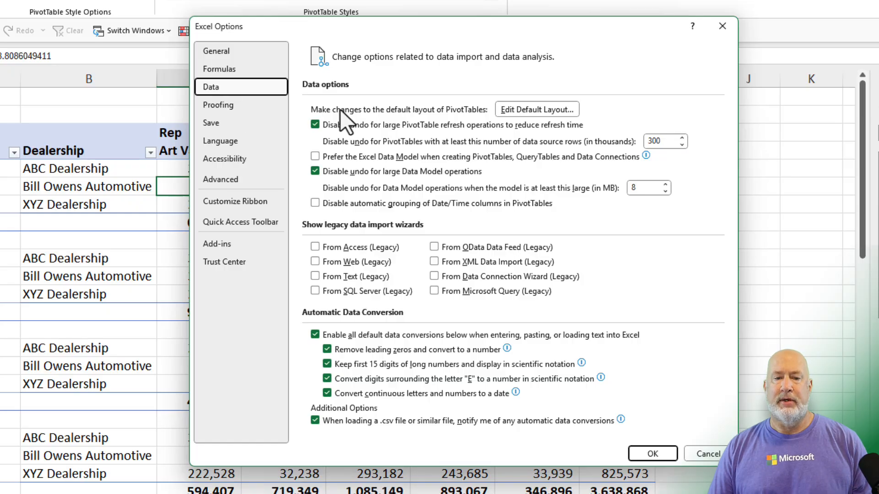
mouse_move(339, 123)
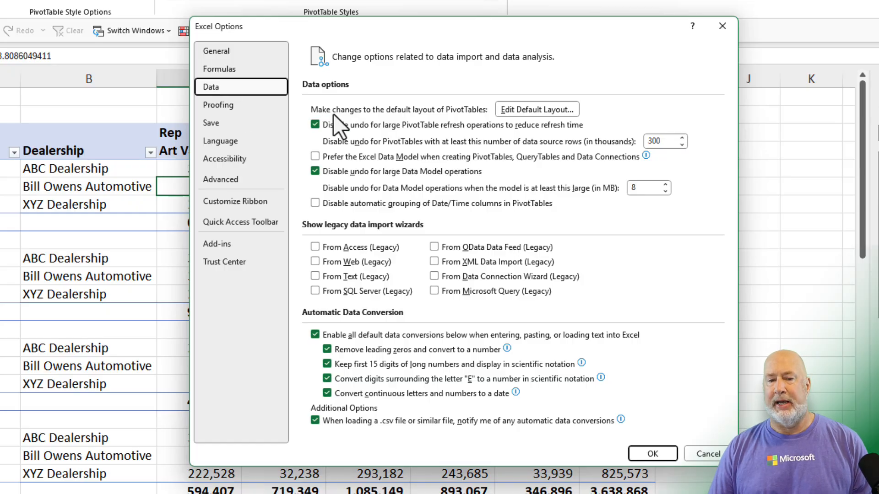
mouse_move(530, 132)
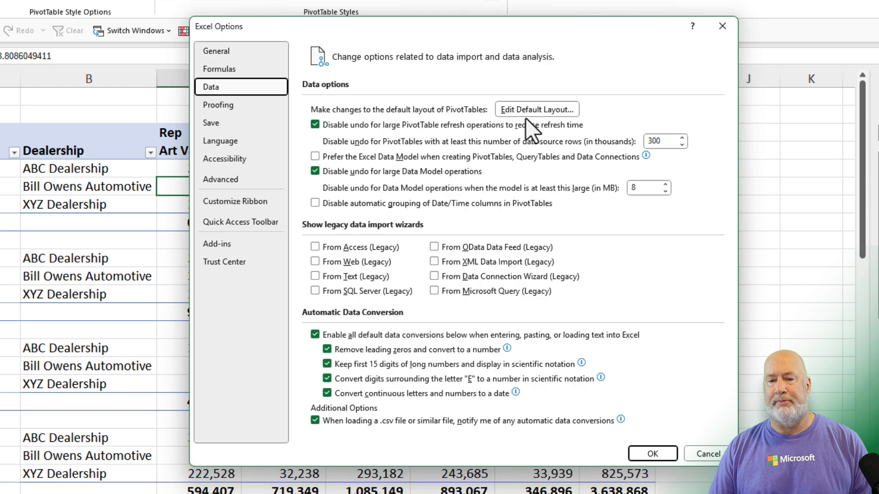
mouse_move(535, 109)
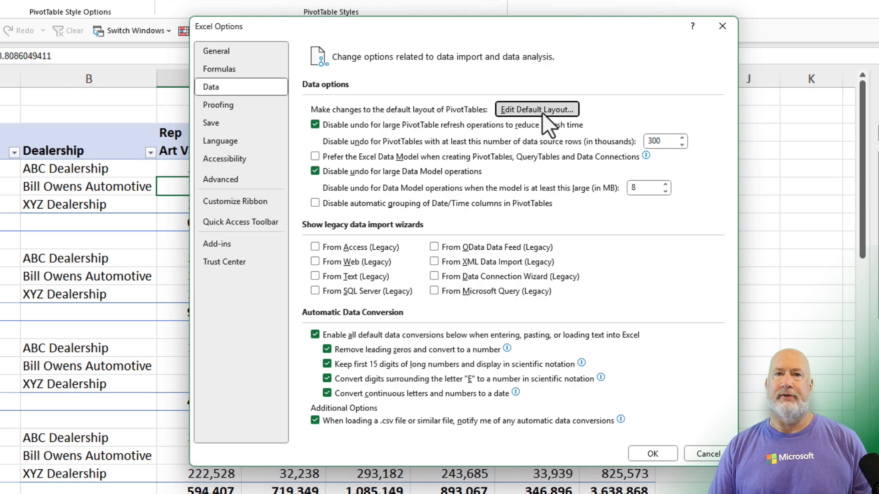
Open Edit Default Layout from the Data category of Excel Options
click(535, 109)
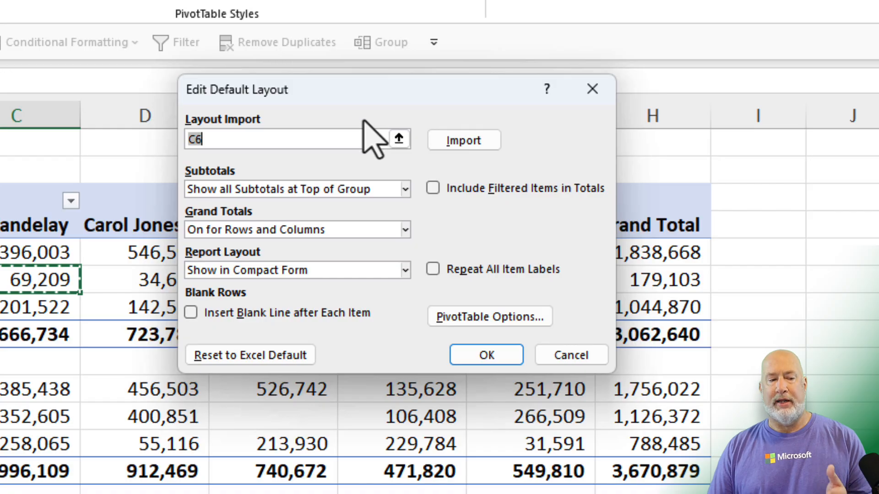
mouse_move(490, 193)
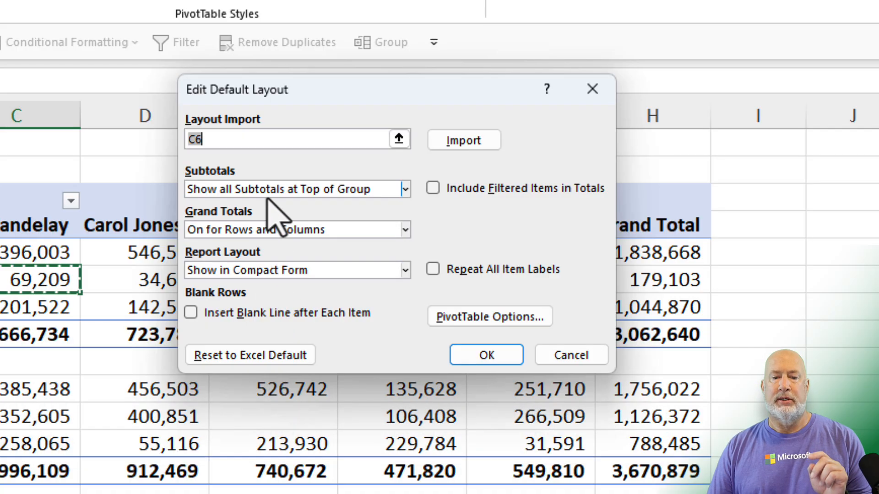
mouse_move(247, 330)
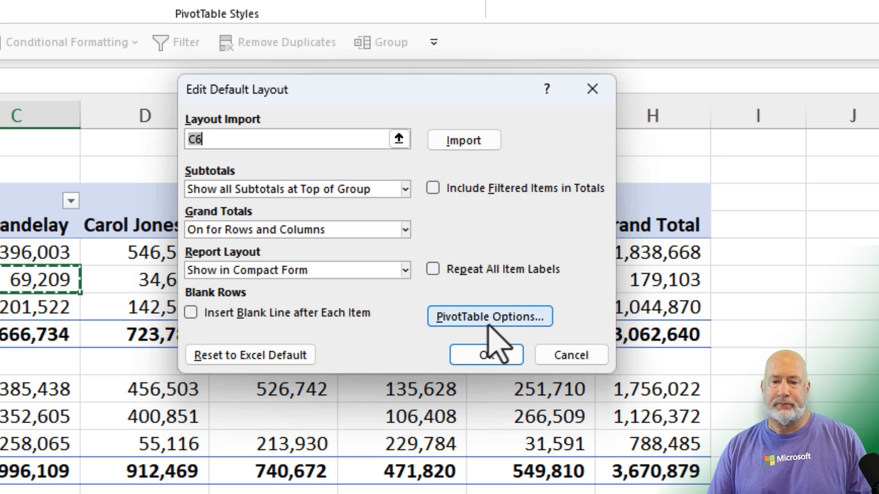
Review the default layout's PivotTable Options and close them unchanged with OK
click(489, 316)
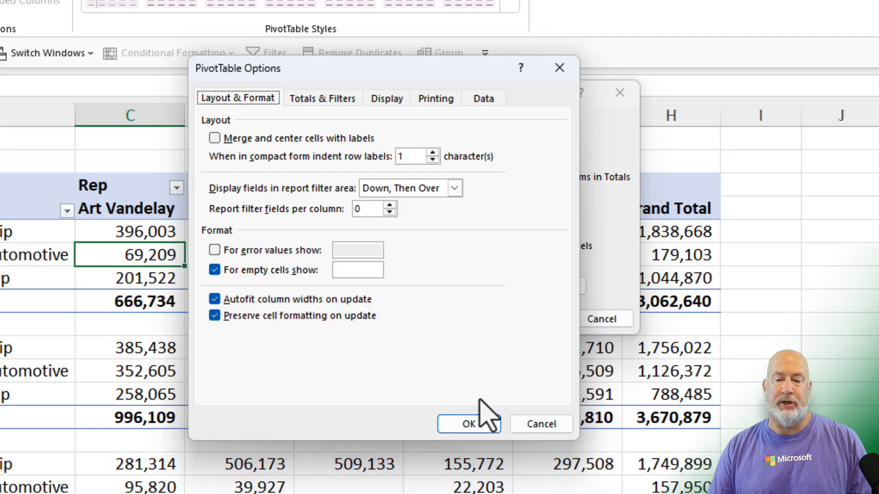
click(469, 424)
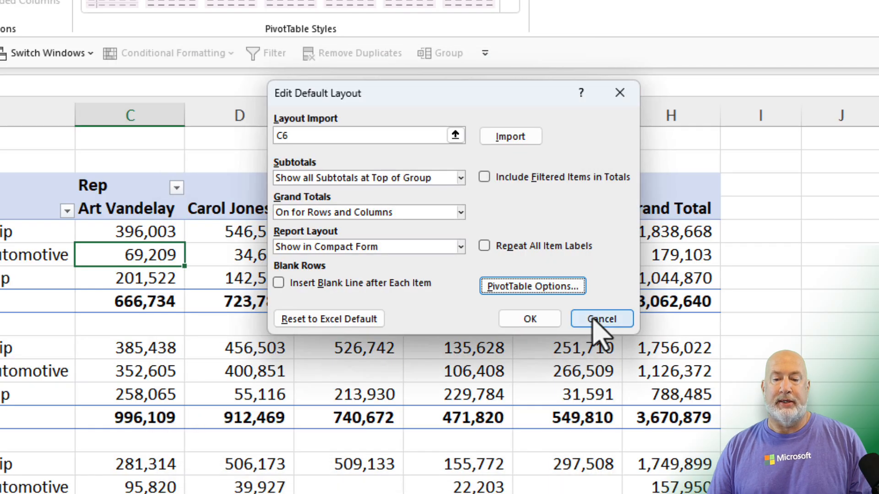
mouse_move(535, 202)
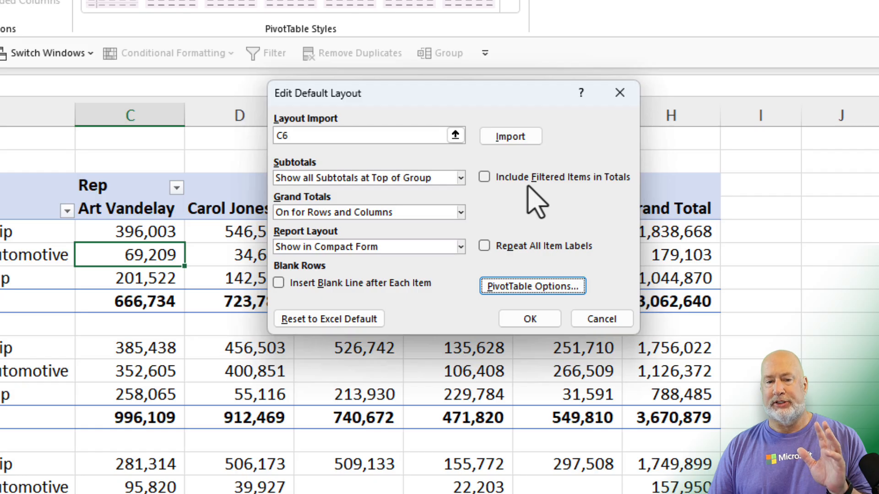
mouse_move(455, 136)
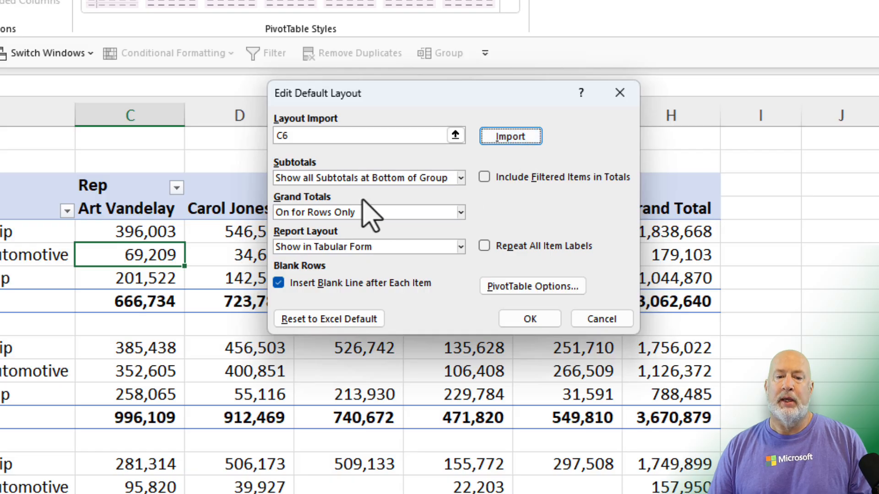
mouse_move(347, 224)
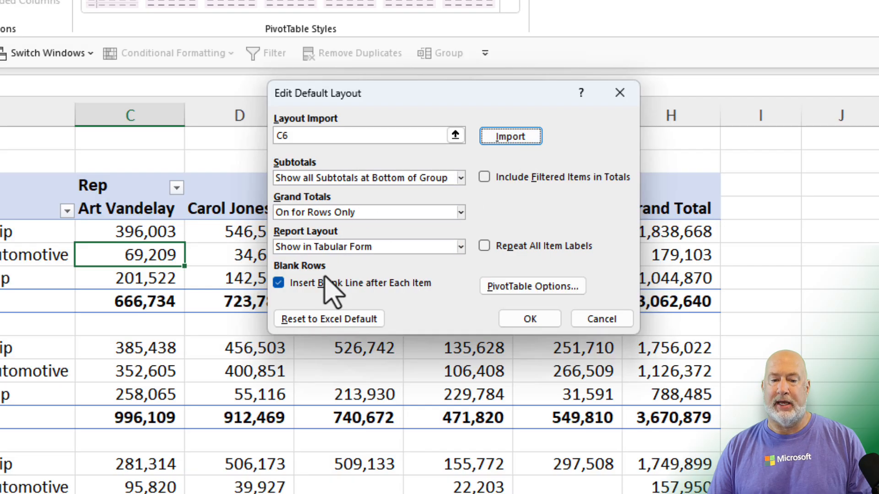
mouse_move(533, 285)
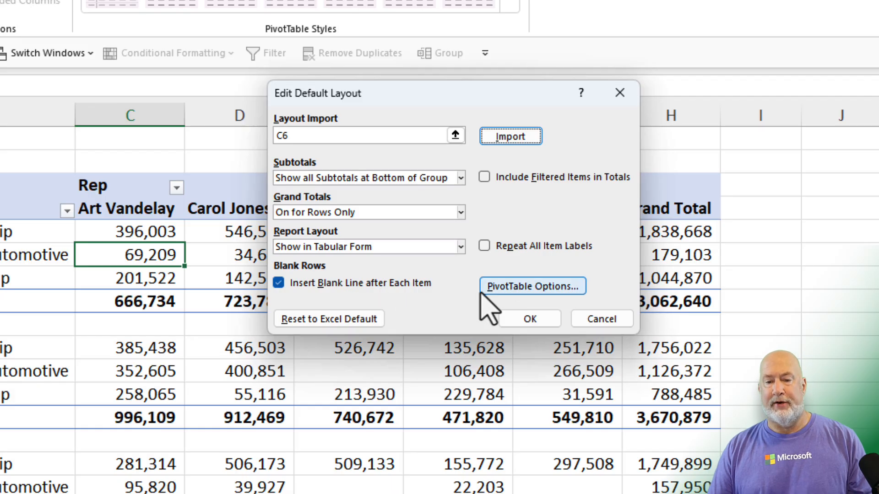
Uncheck 'Autofit column widths on update' in the default layout's PivotTable Options and confirm
click(532, 286)
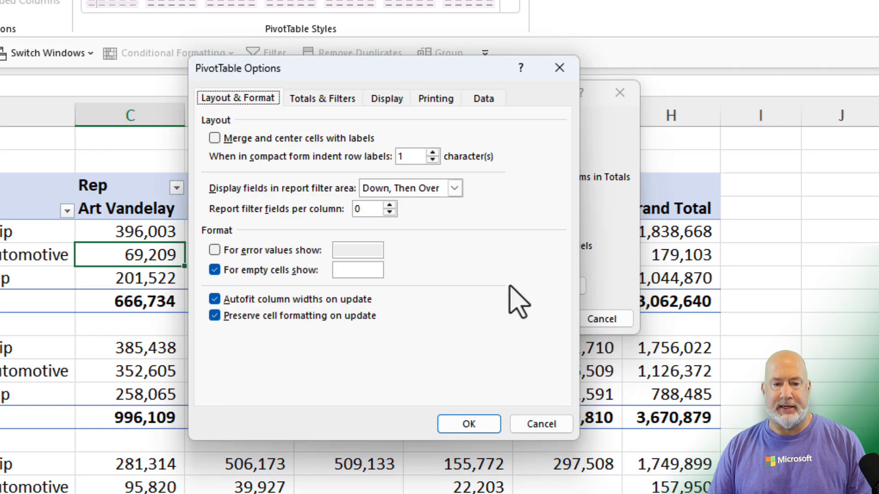
click(214, 299)
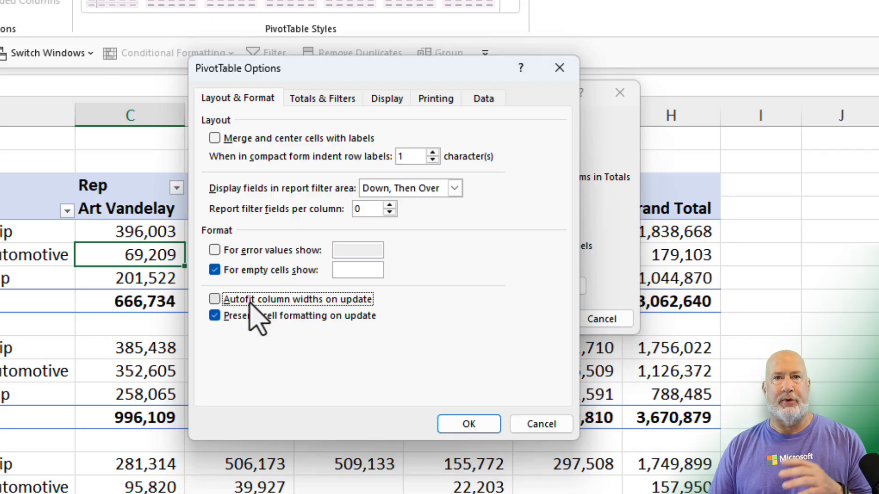
mouse_move(289, 322)
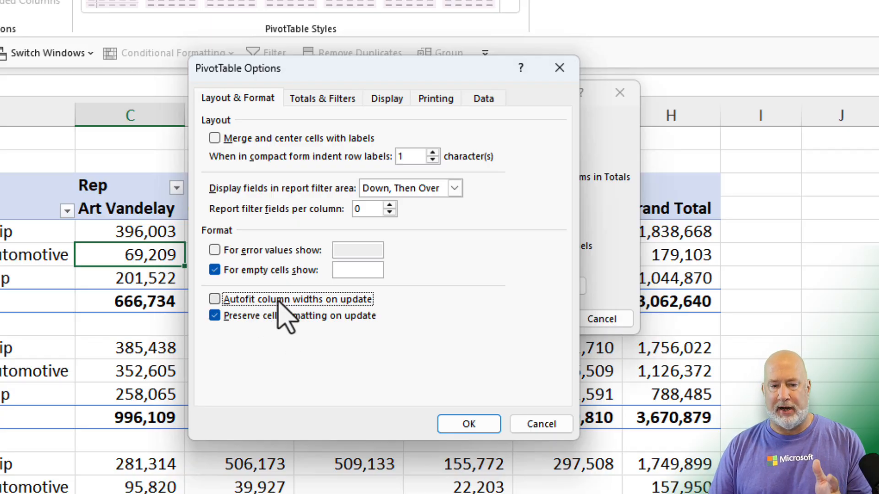
mouse_move(468, 424)
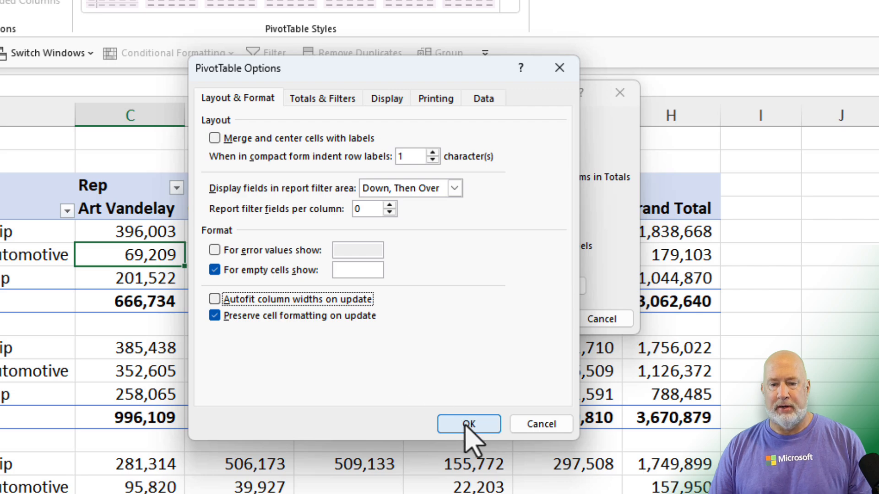
click(468, 424)
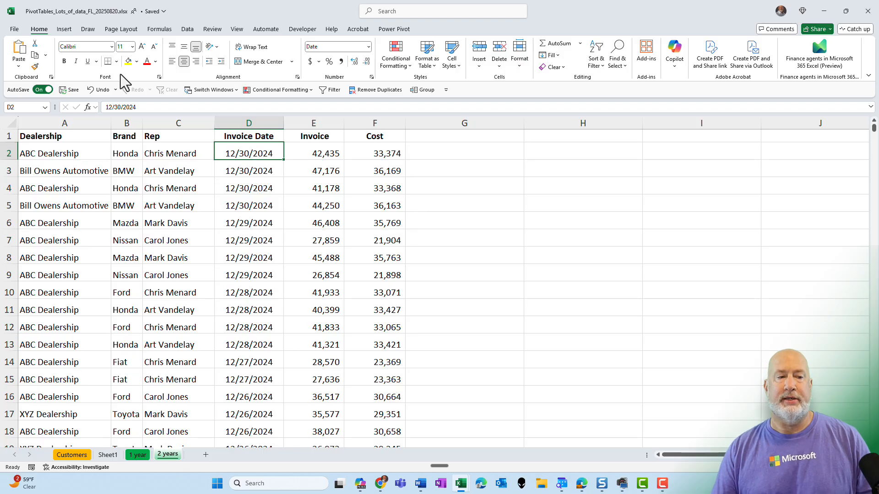
Insert a new-worksheet PivotTable from the 2 years data using Brand, Dealership and Rep
click(22, 53)
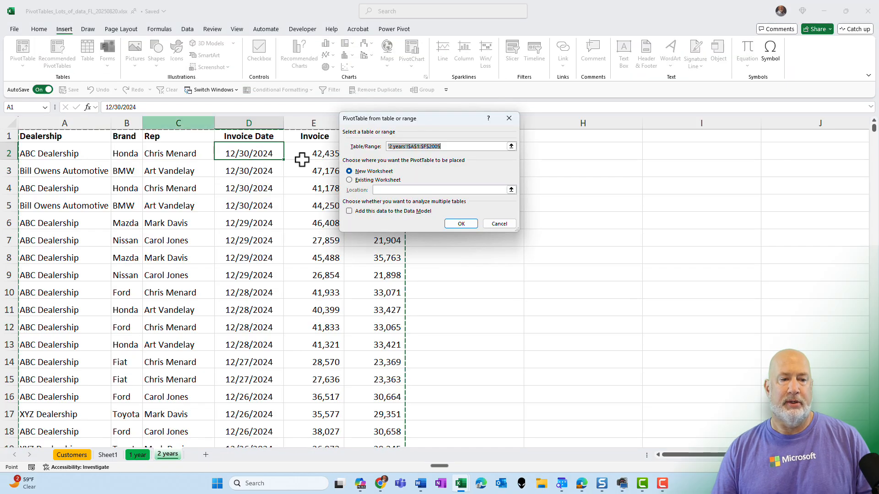
click(460, 223)
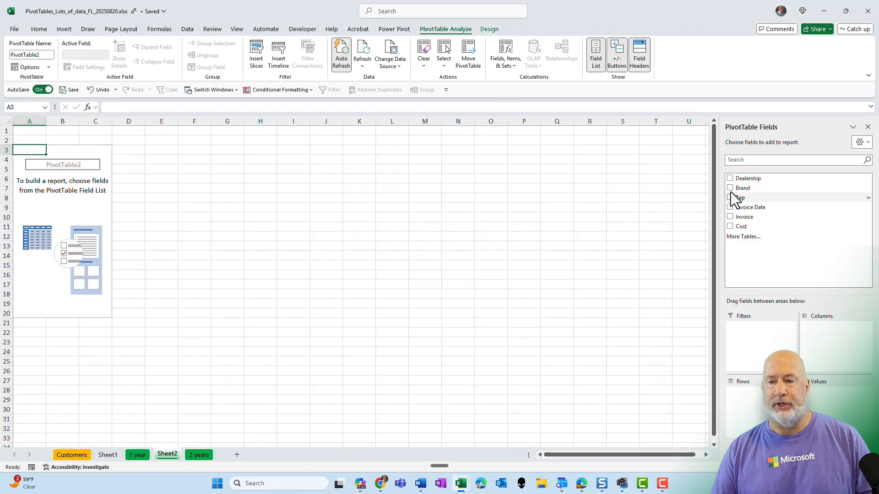
click(730, 188)
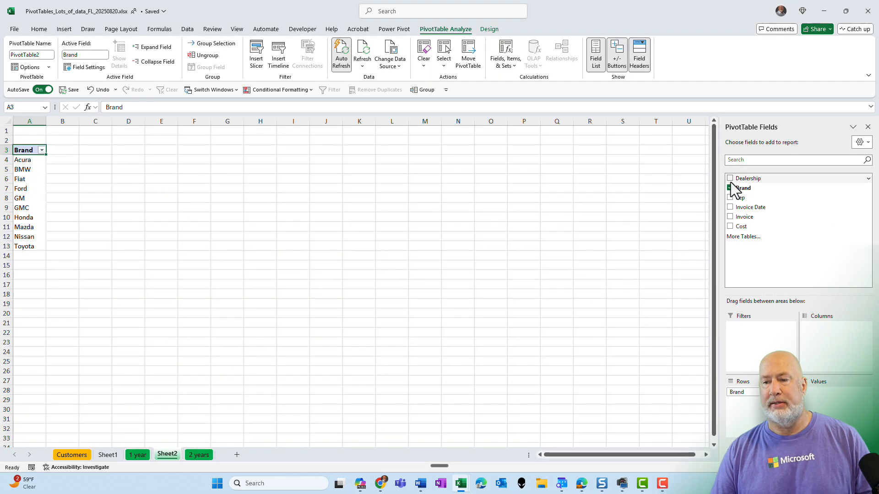
click(730, 178)
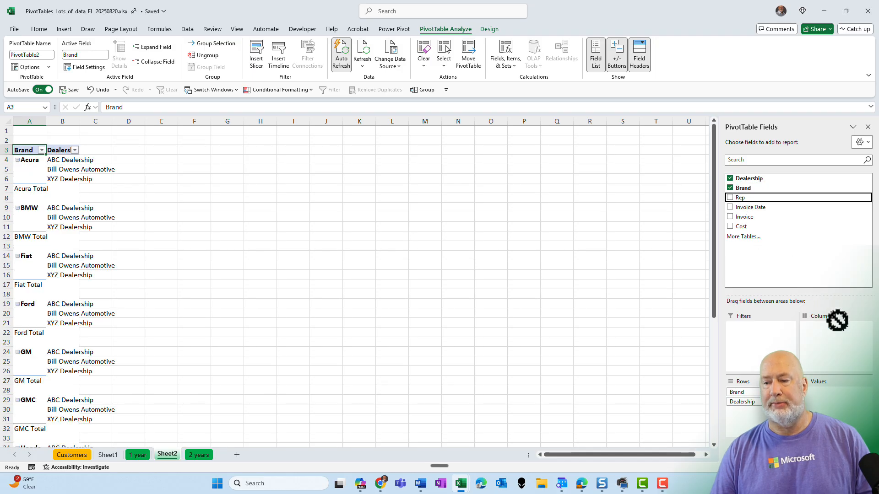
click(729, 197)
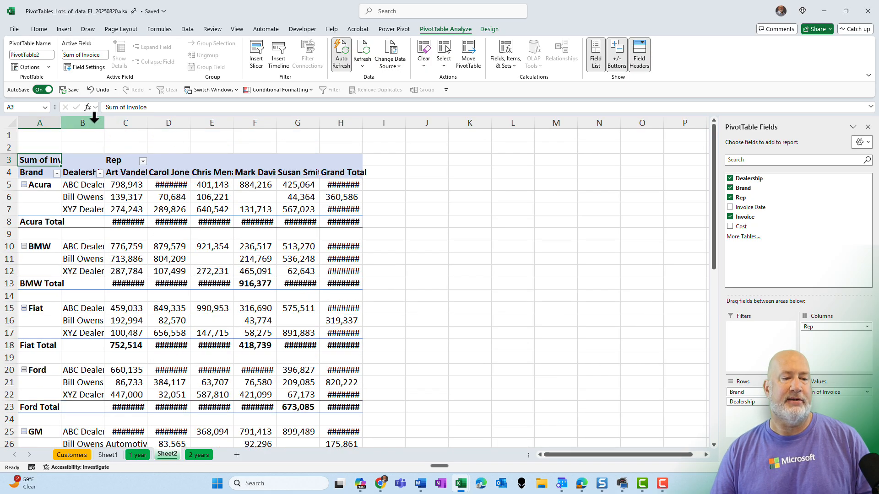
click(38, 29)
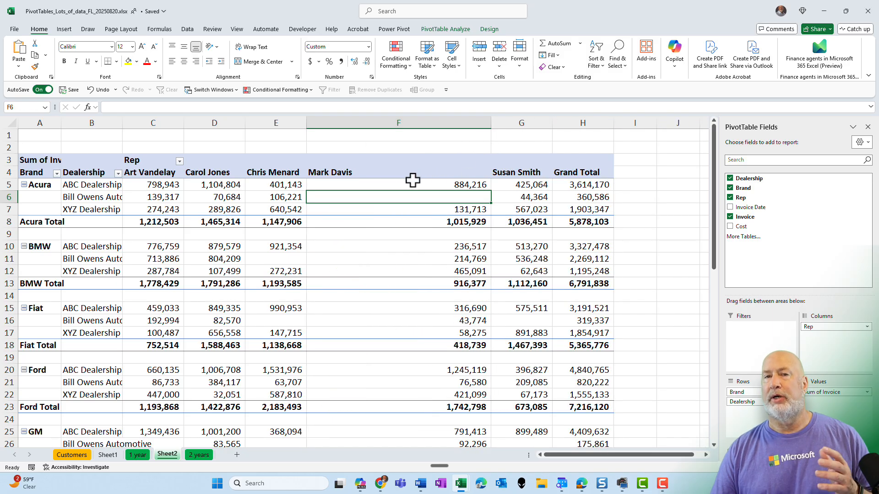
Refresh the pivot table to check whether the widened column widths persist
right_click(397, 185)
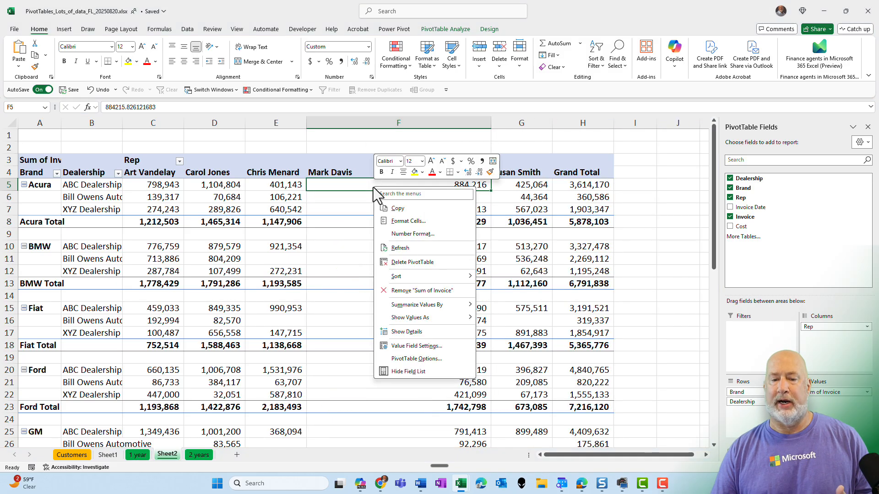
click(412, 253)
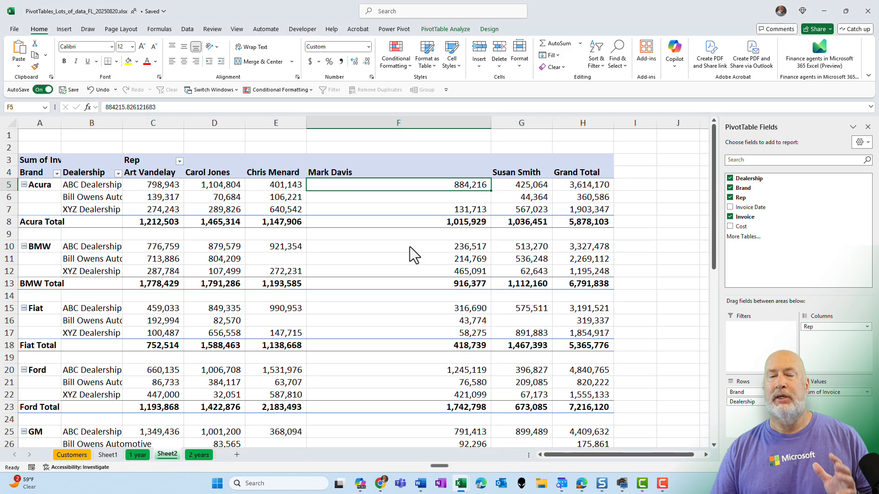
mouse_move(451, 209)
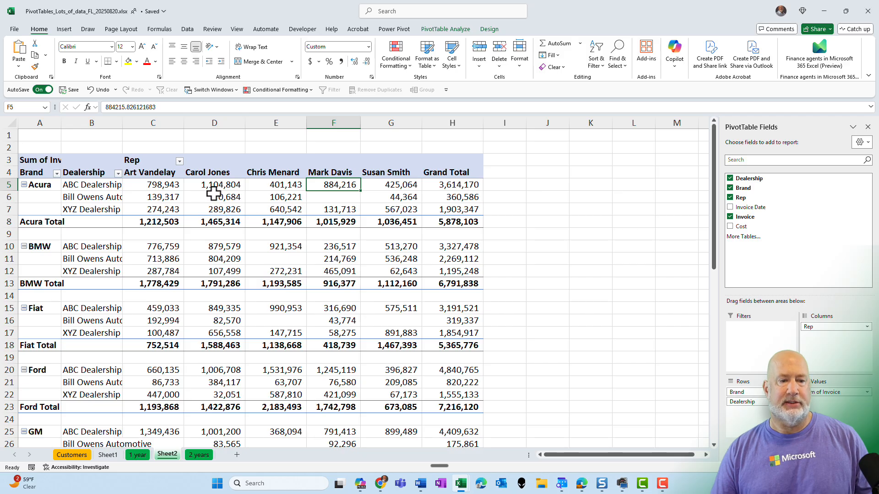
click(214, 197)
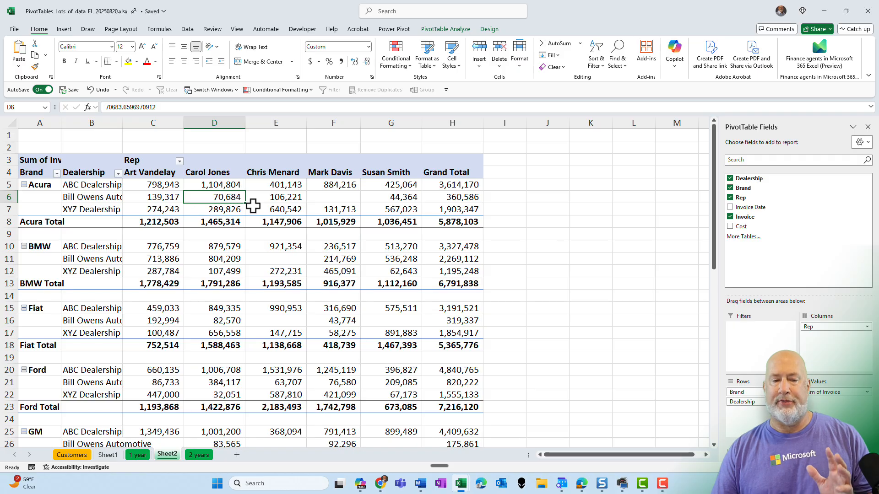
click(13, 29)
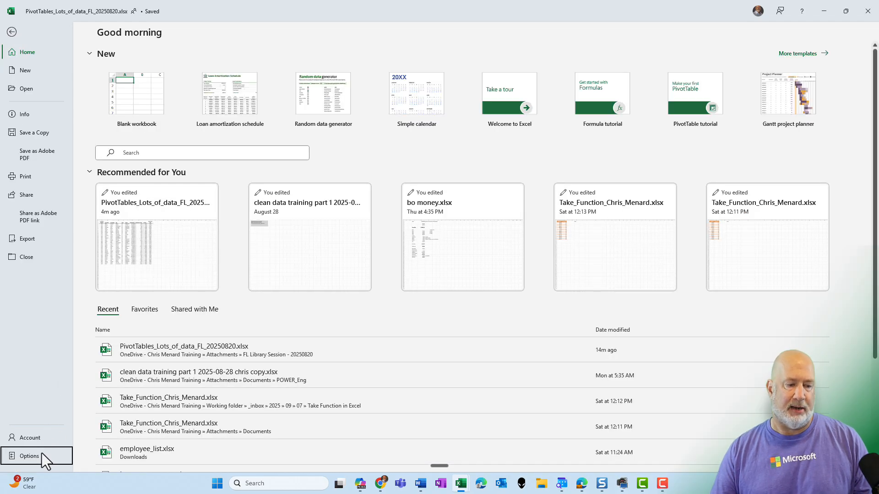
click(28, 456)
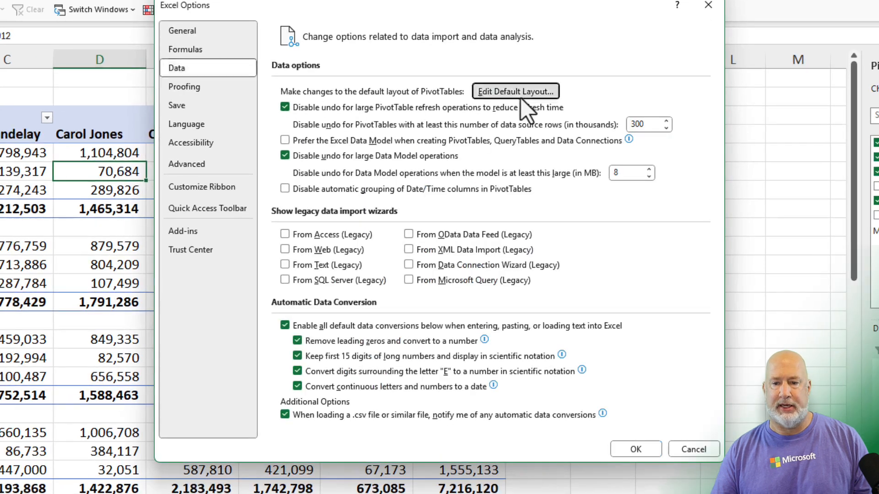
click(515, 91)
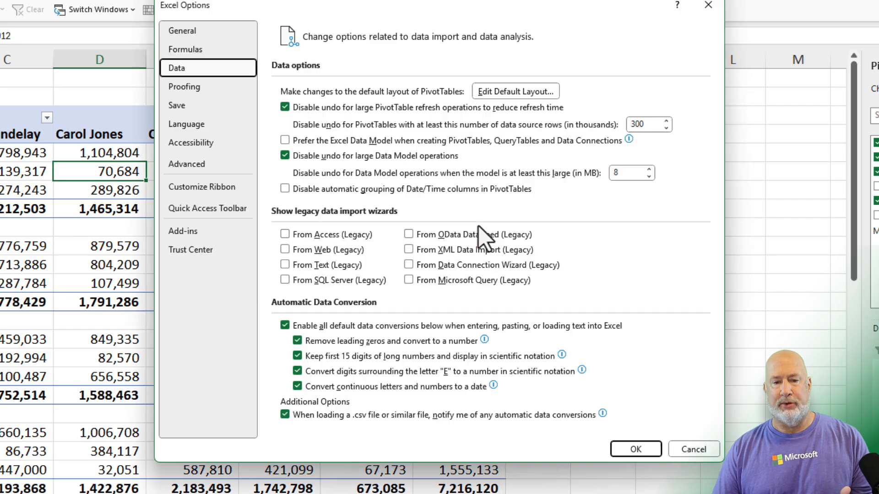
click(692, 449)
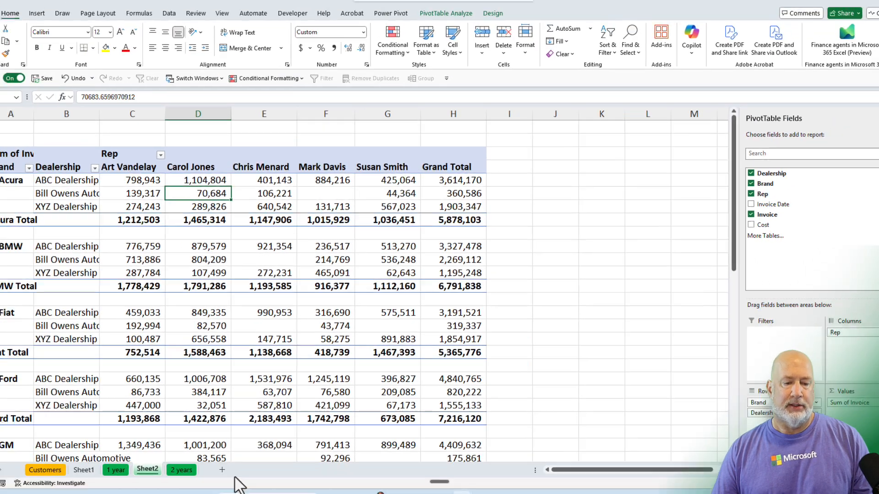
Show the Account page with Microsoft 365 Apps for business product information
click(10, 13)
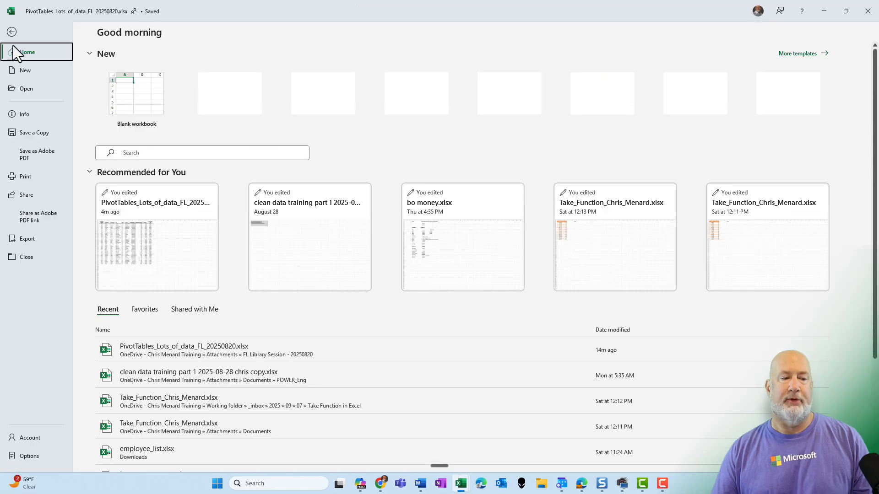
click(30, 437)
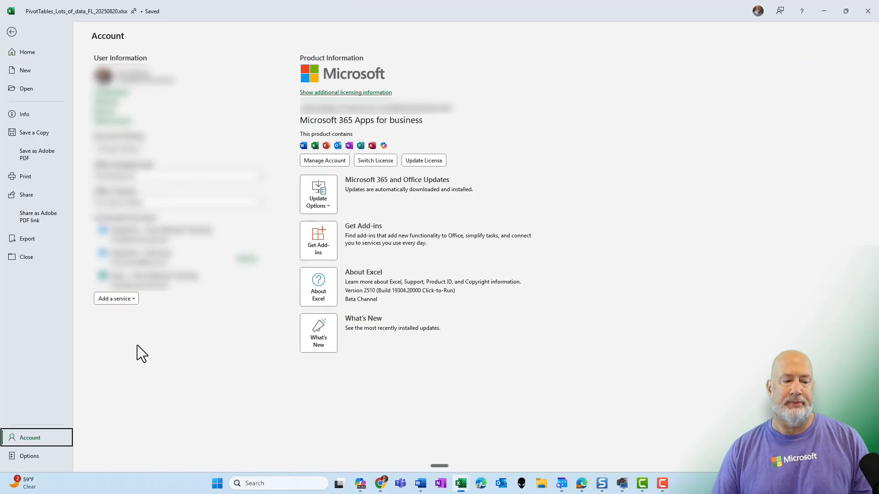